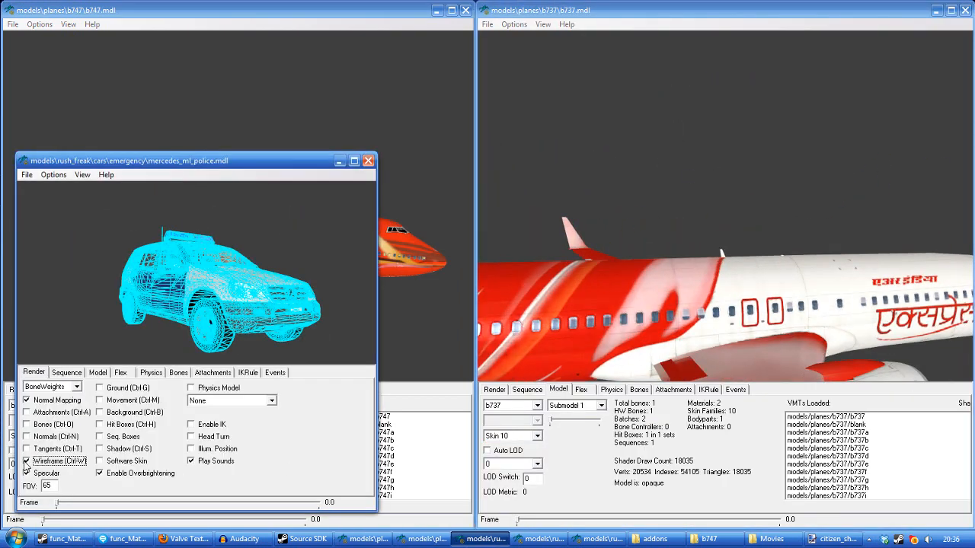
# Step: Launch Garry's Mod past the unavailable error and start rp_metroairport_v1
pyautogui.click(183, 538)
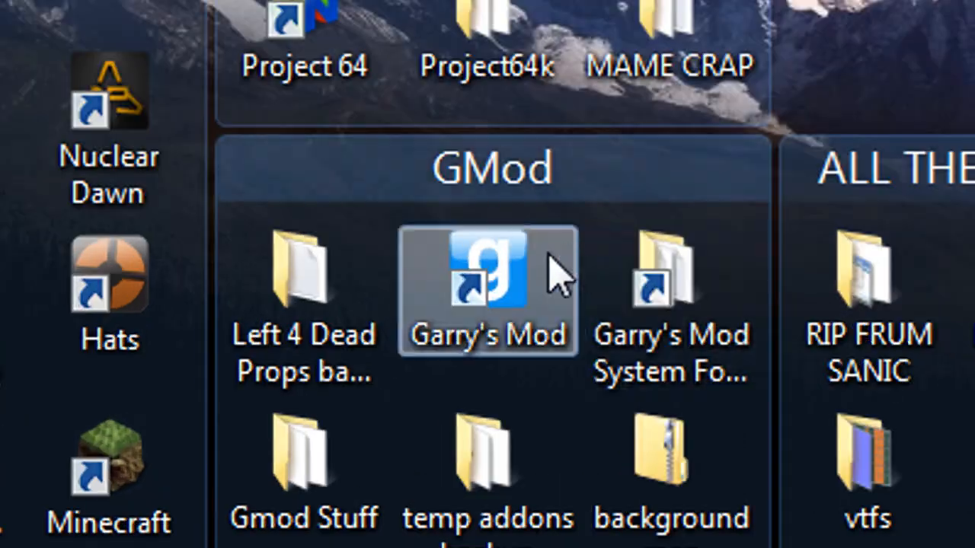
pyautogui.doubleClick(487, 274)
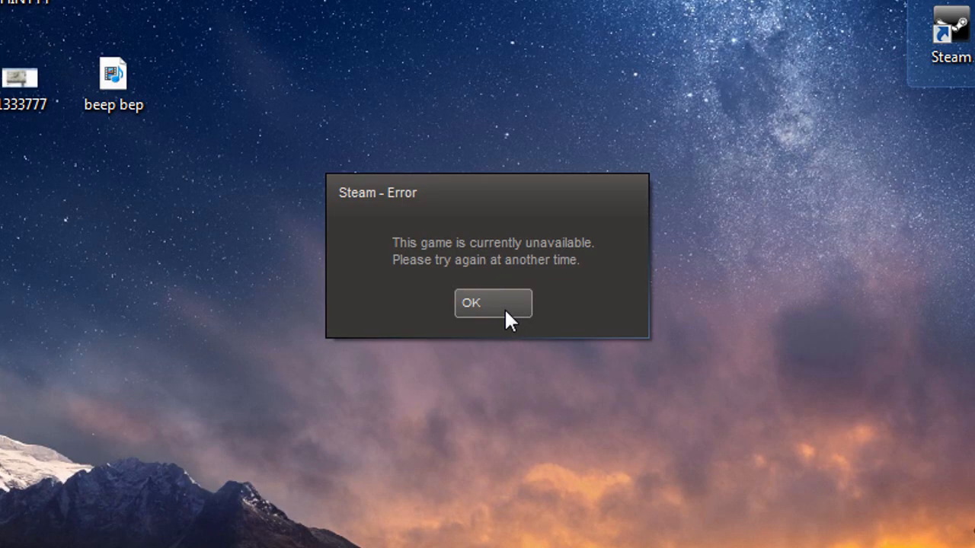
pyautogui.click(493, 302)
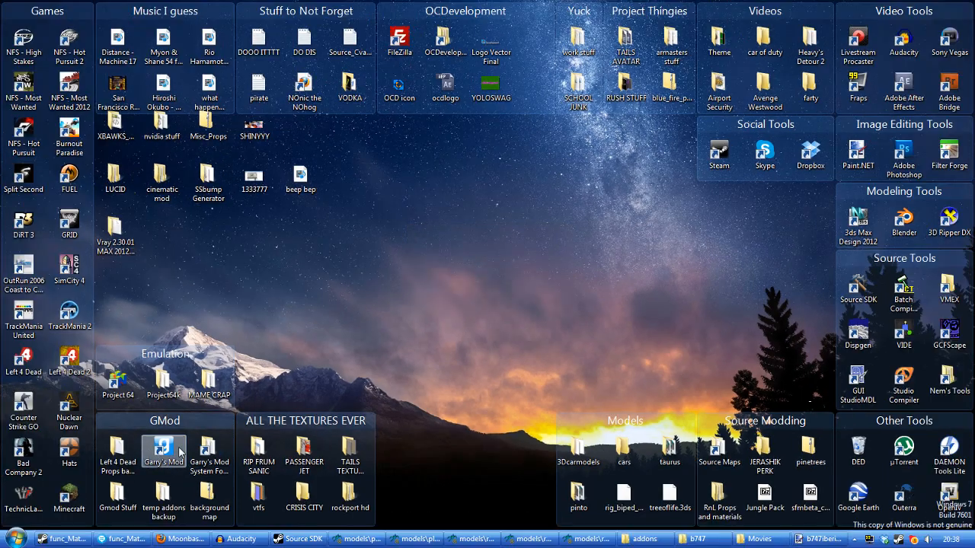
pyautogui.doubleClick(163, 452)
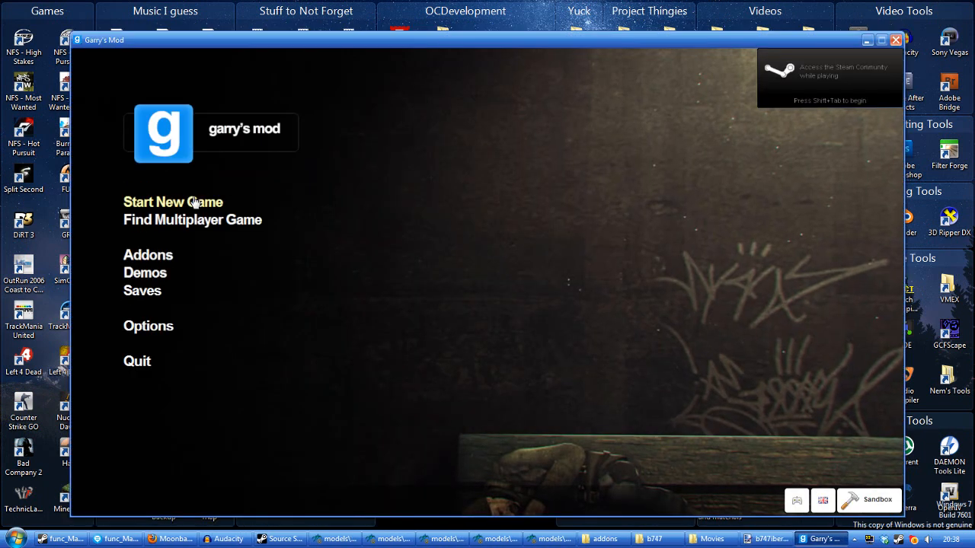
pyautogui.click(172, 202)
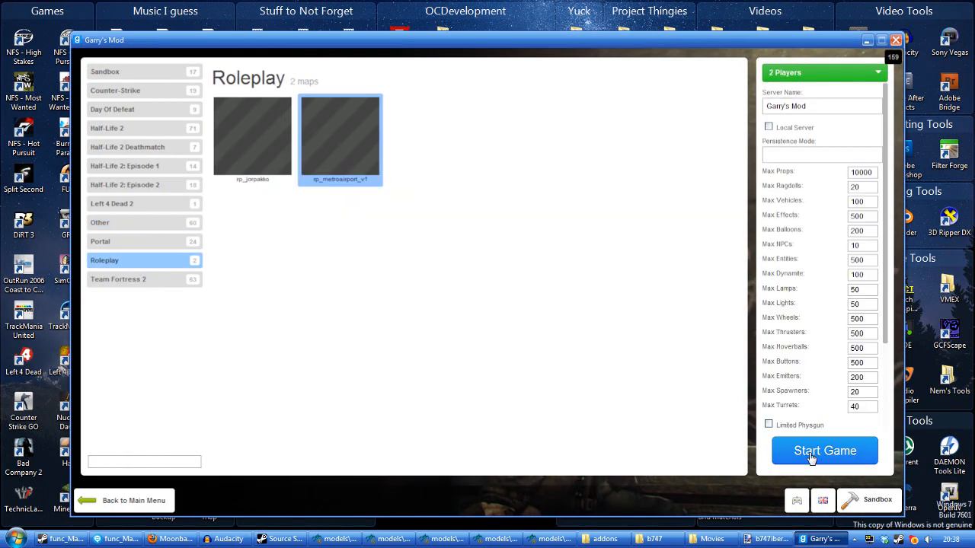
pyautogui.click(824, 450)
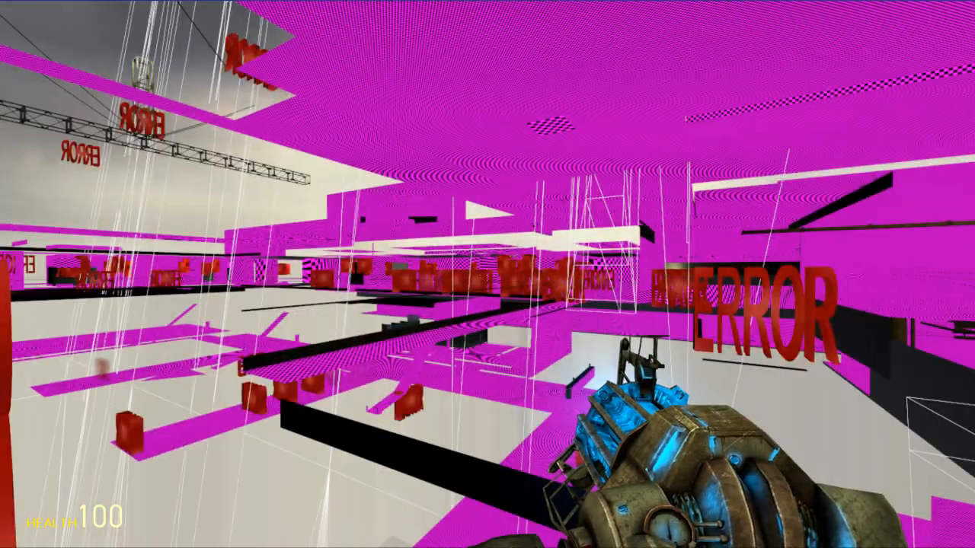
pyautogui.moveTo(488, 275)
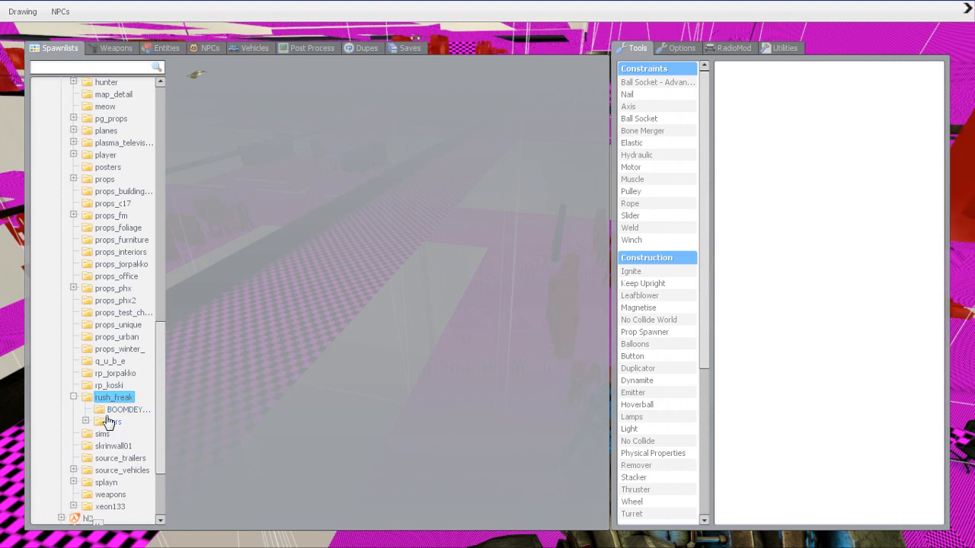
# Step: Show the three police car models in the rush_freak > cars > emergency spawnlist
pyautogui.click(113, 421)
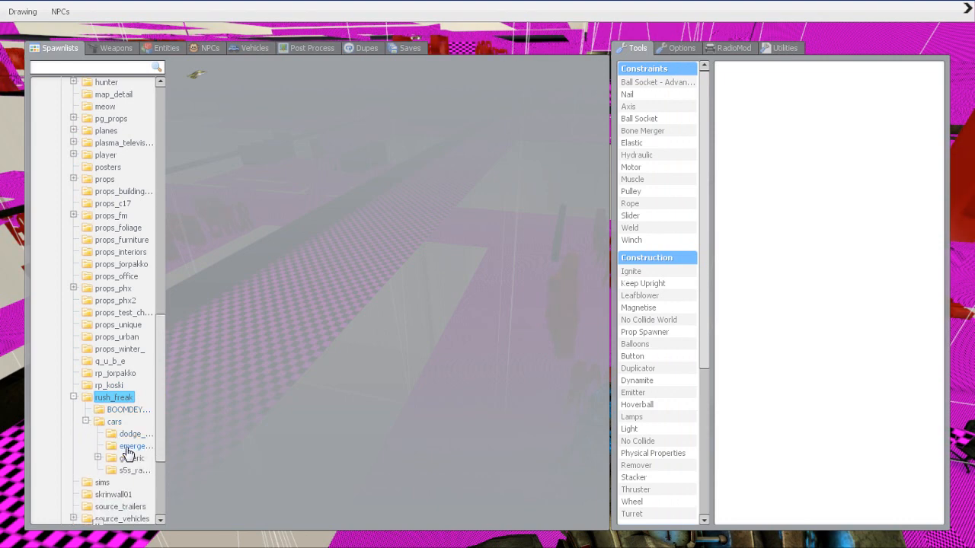
pyautogui.click(136, 445)
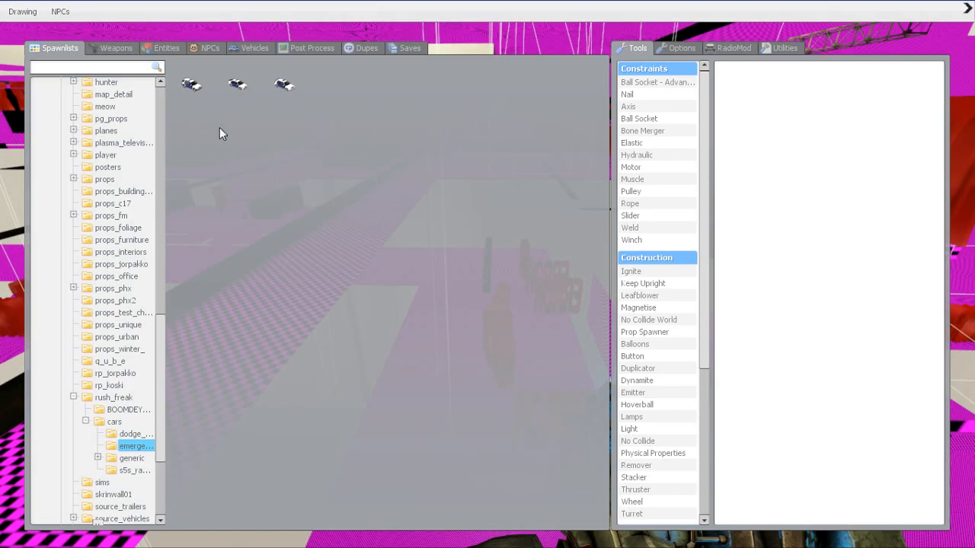